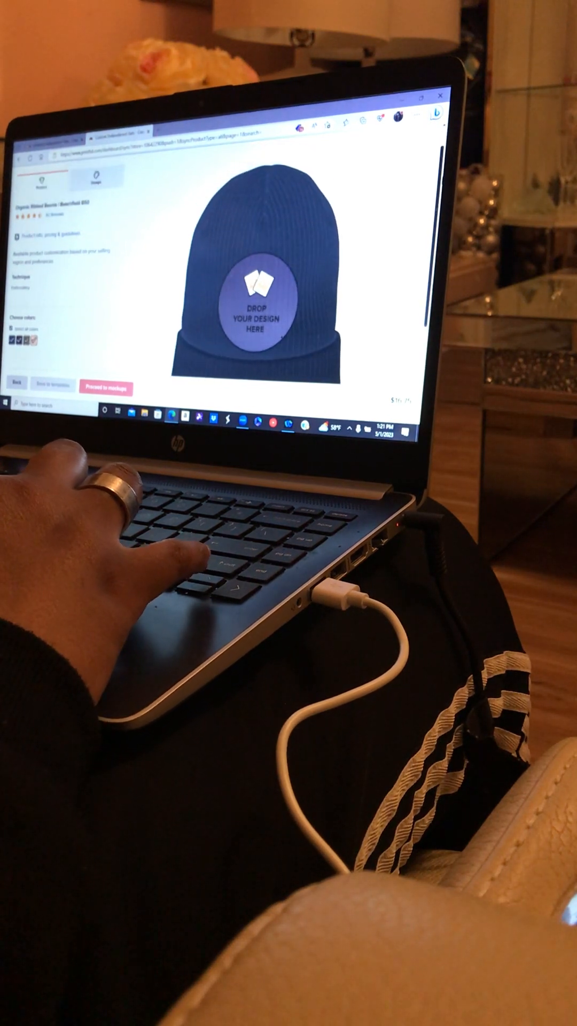
Proceed from the beanie design to the Choose mockup images step
click(97, 179)
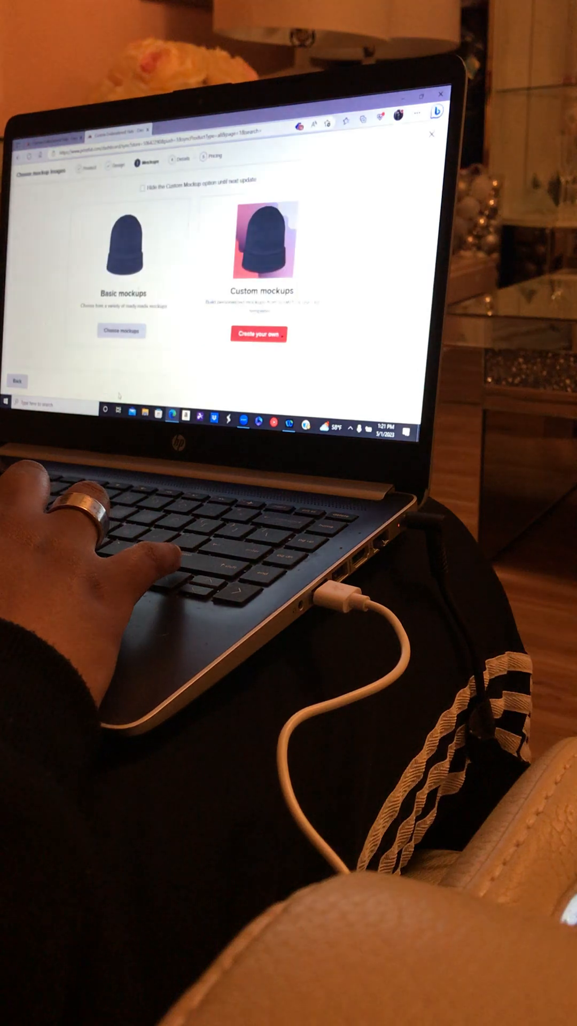
Create a custom beanie mockup using a yellow and blue scene behind the BE PART design
click(258, 334)
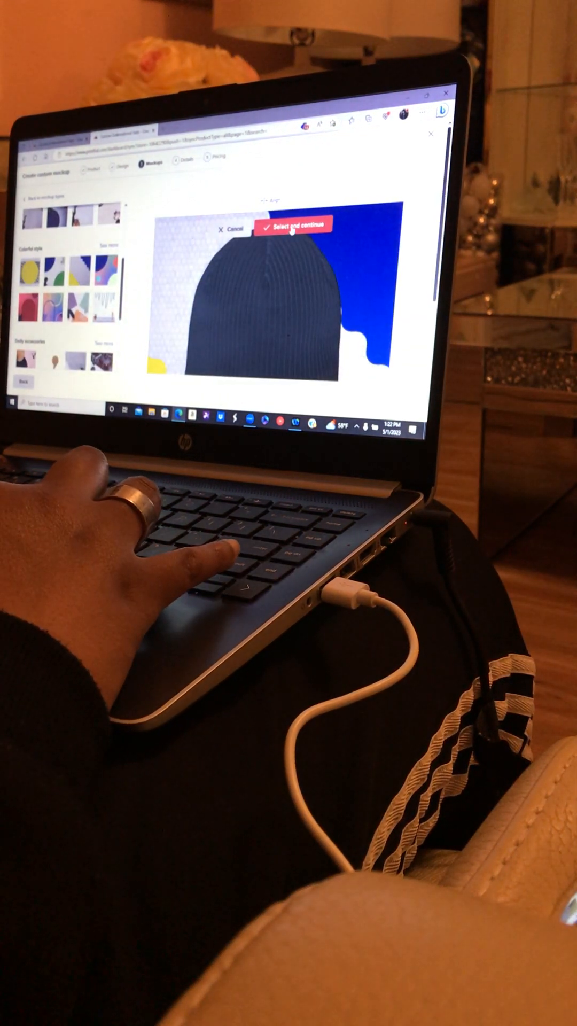
click(293, 227)
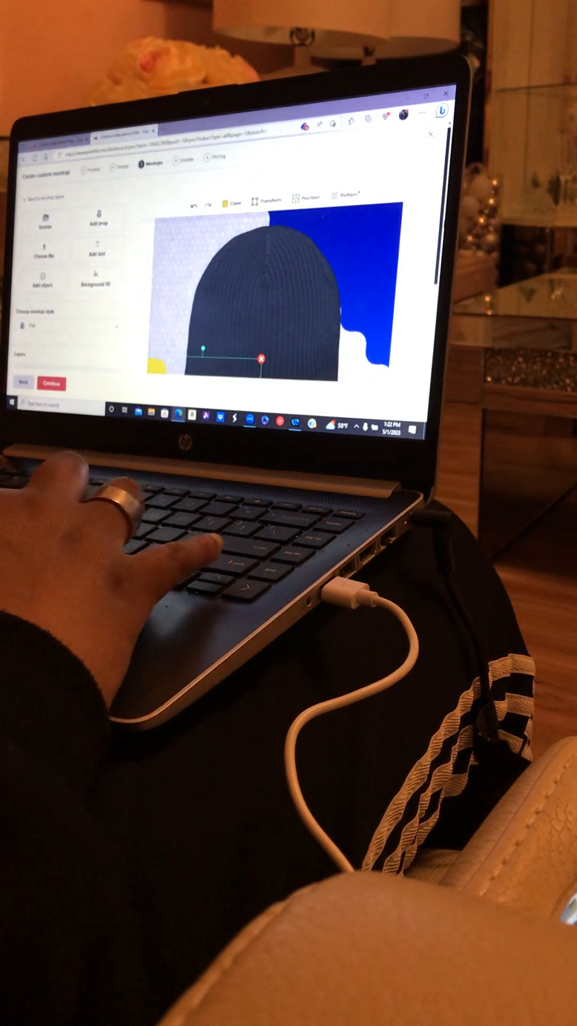
scroll(down, 3)
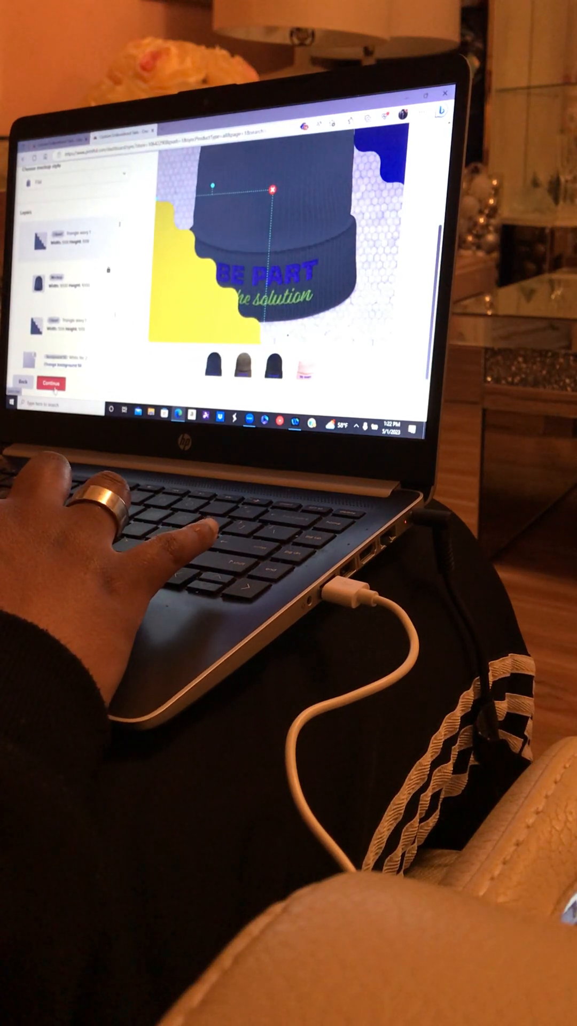
click(51, 384)
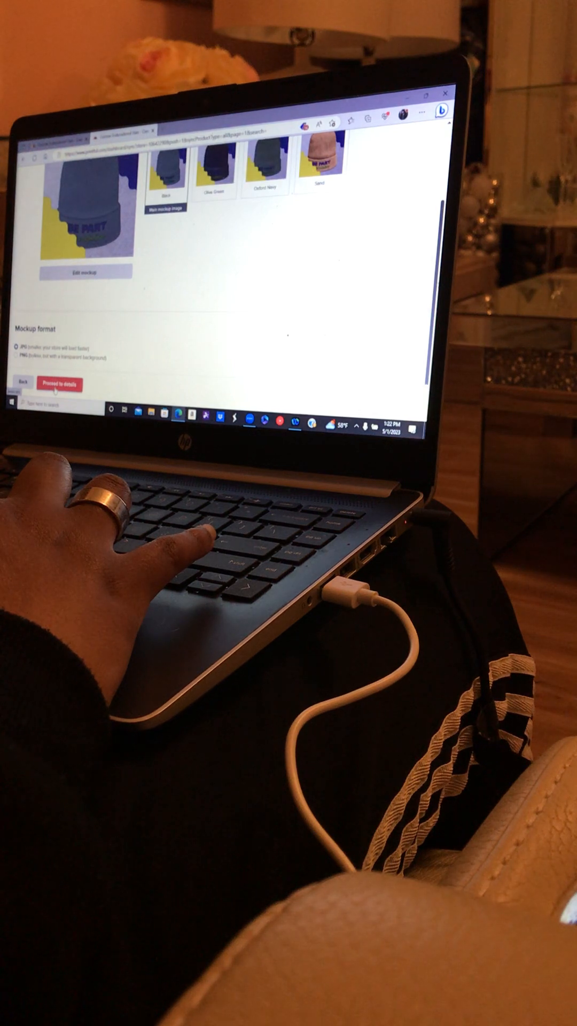
Advance through details and pricing and save the organic ribbed beanie to the store
click(64, 384)
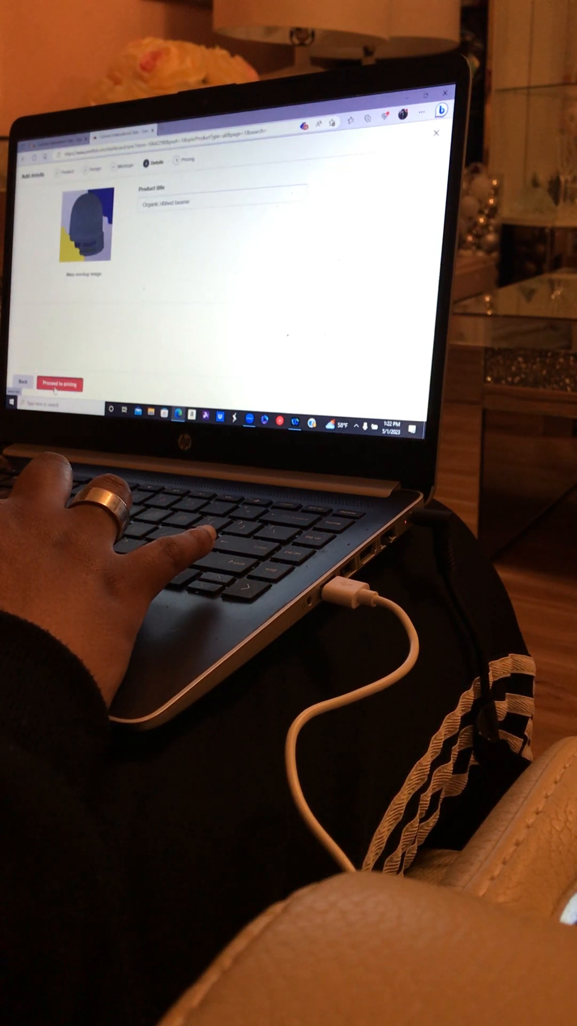
click(63, 383)
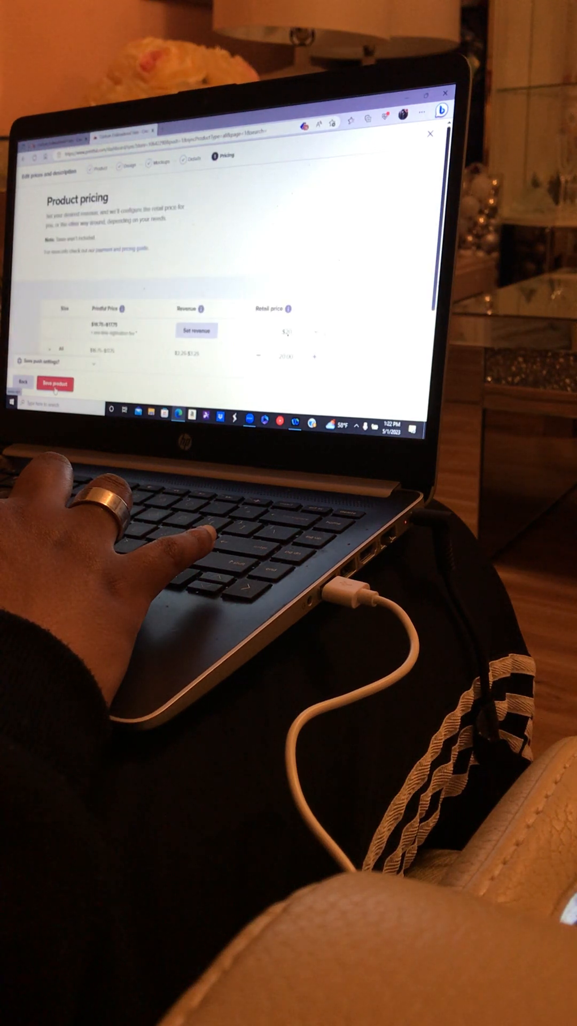
click(57, 384)
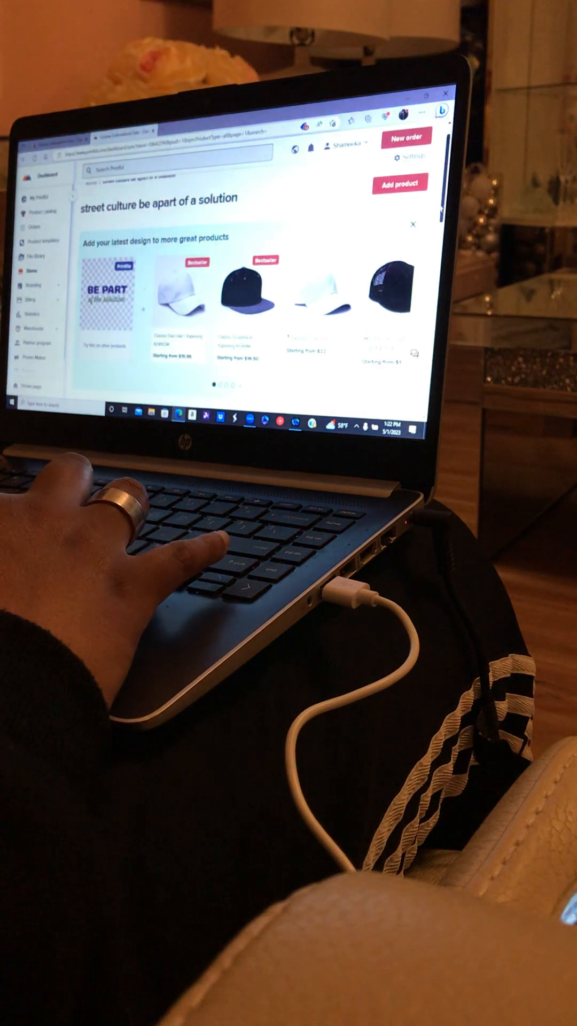
scroll(down, 3)
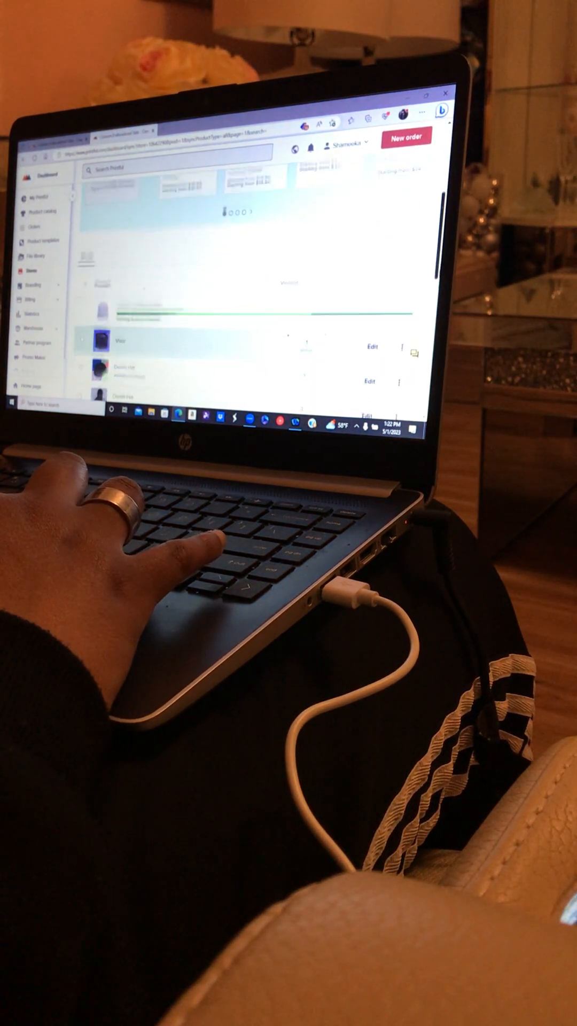
scroll(down, 3)
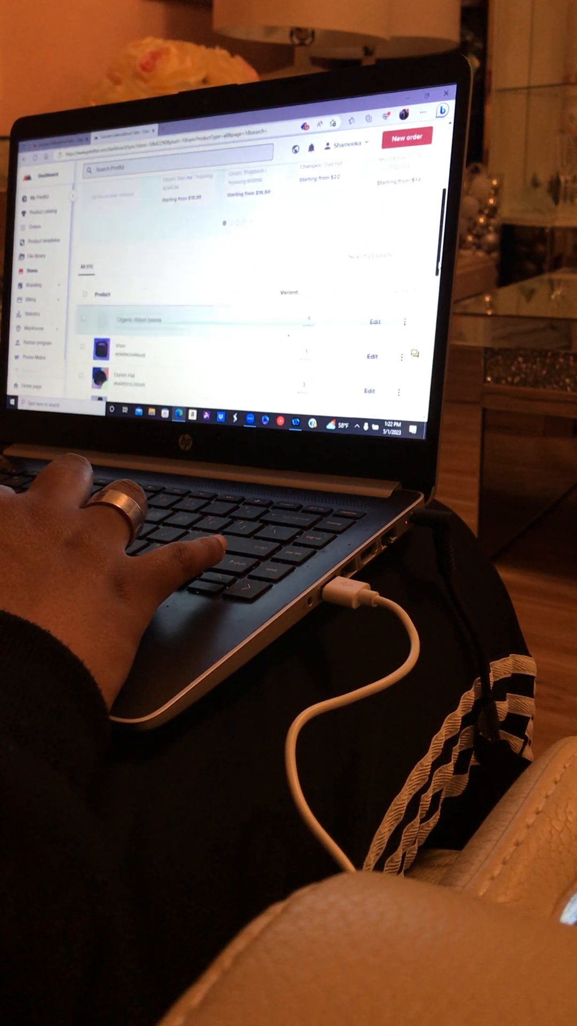
Scroll the store page toward adding another product from the hats catalog
scroll(down, 3)
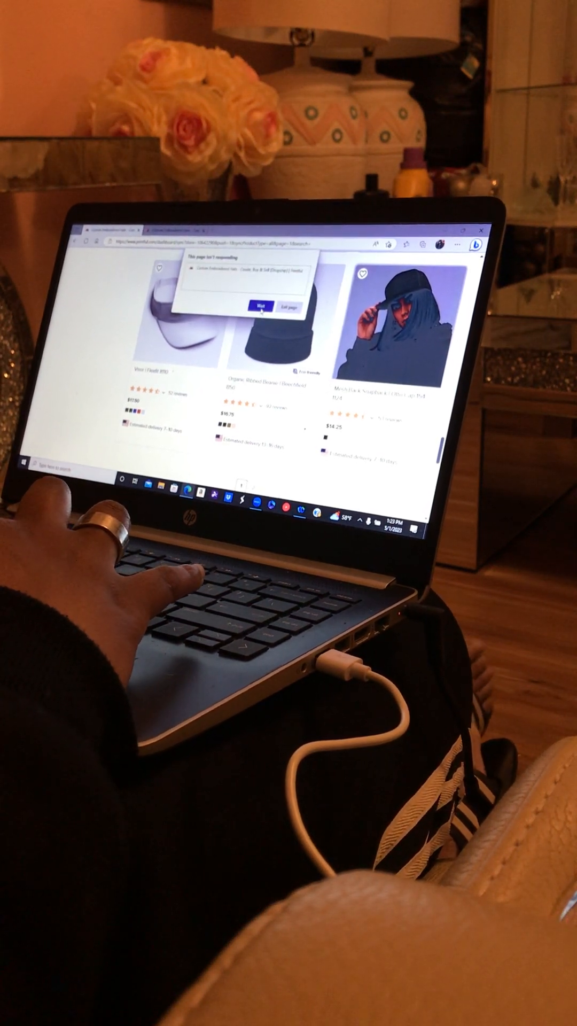
Choose Wait on the unresponsive-page dialog so the hat catalog can load
click(260, 321)
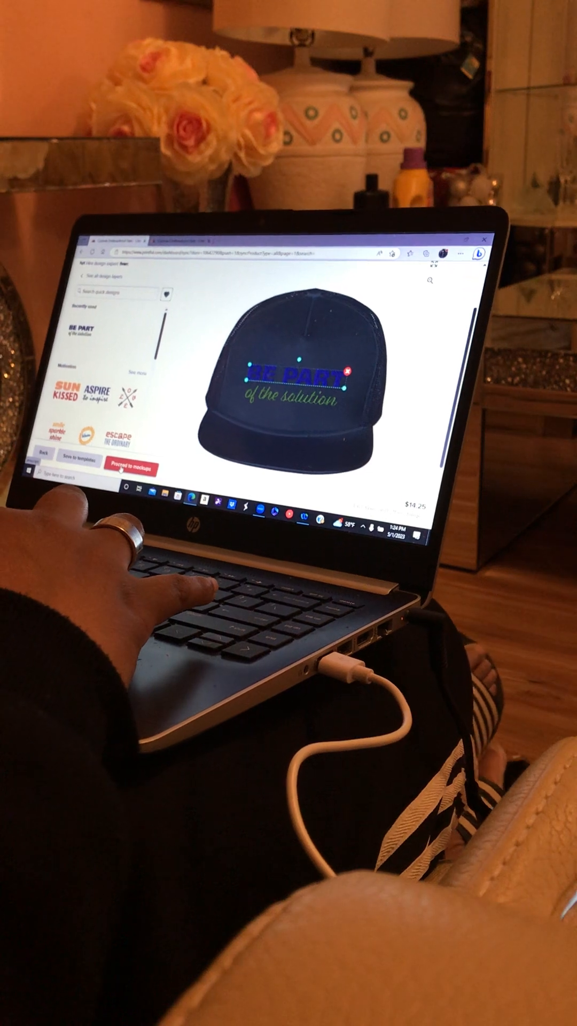
Create a custom snapback mockup with the blue pineapple scene as the front storefront image
click(136, 470)
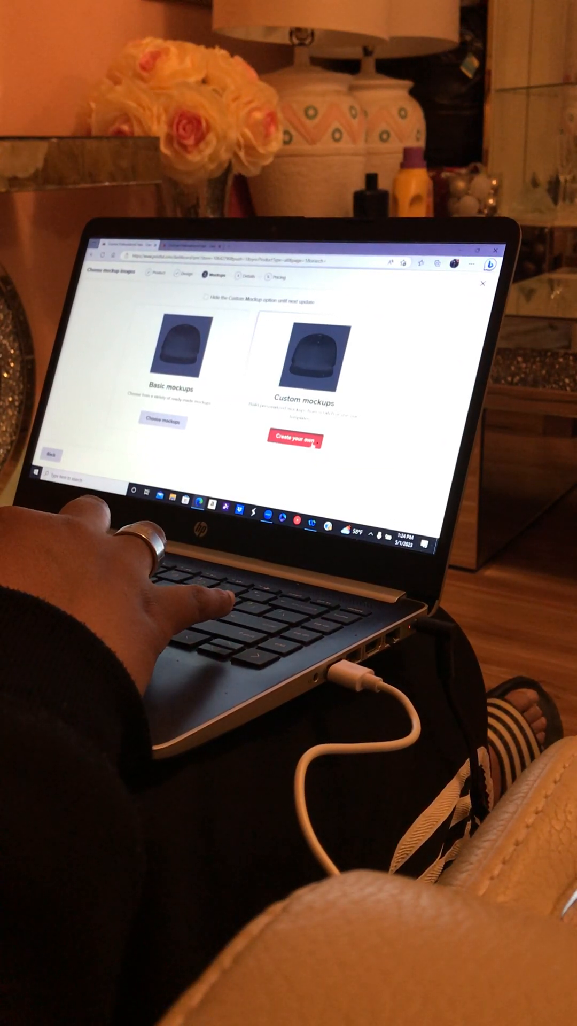
click(302, 439)
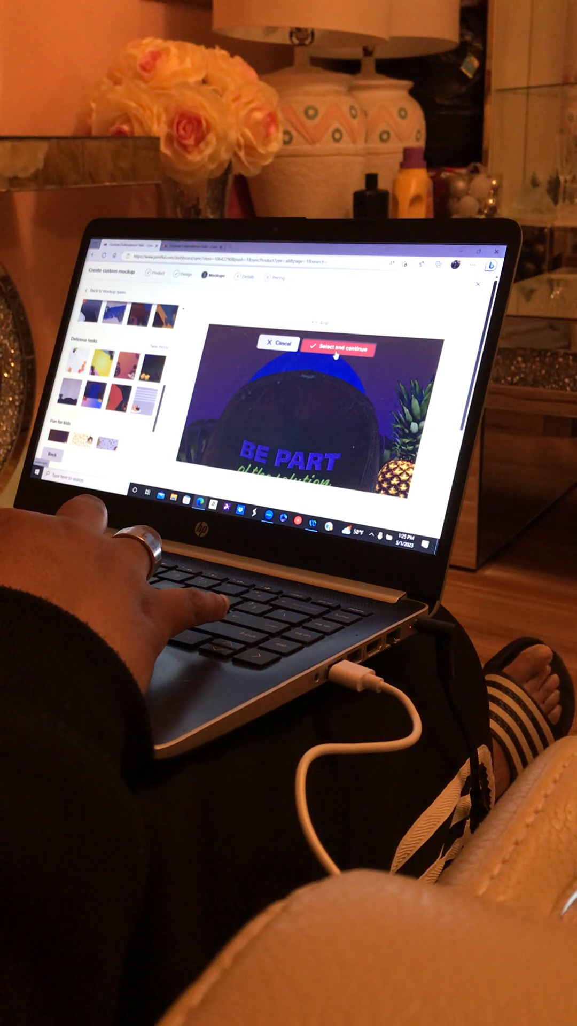
click(337, 349)
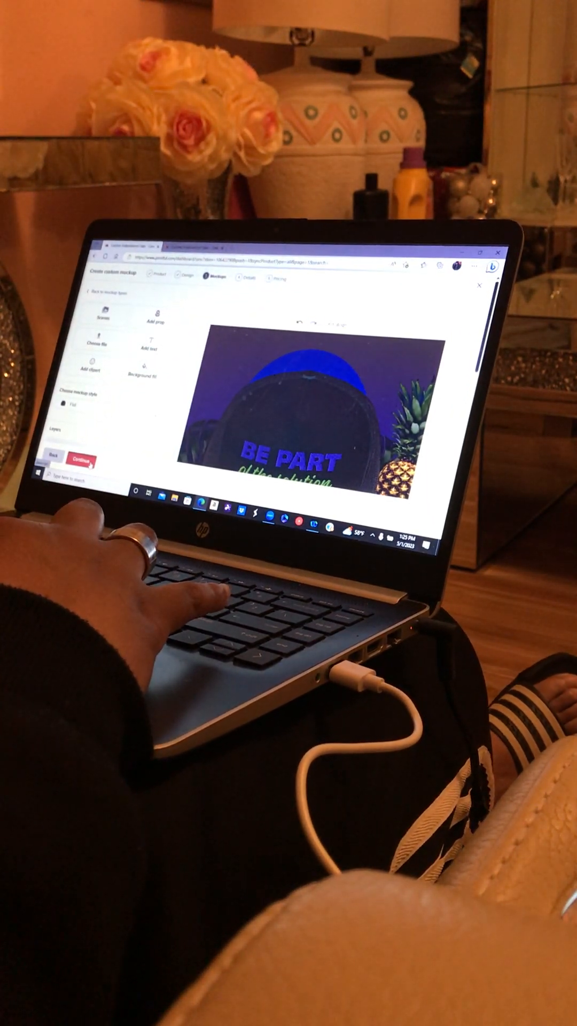
click(92, 466)
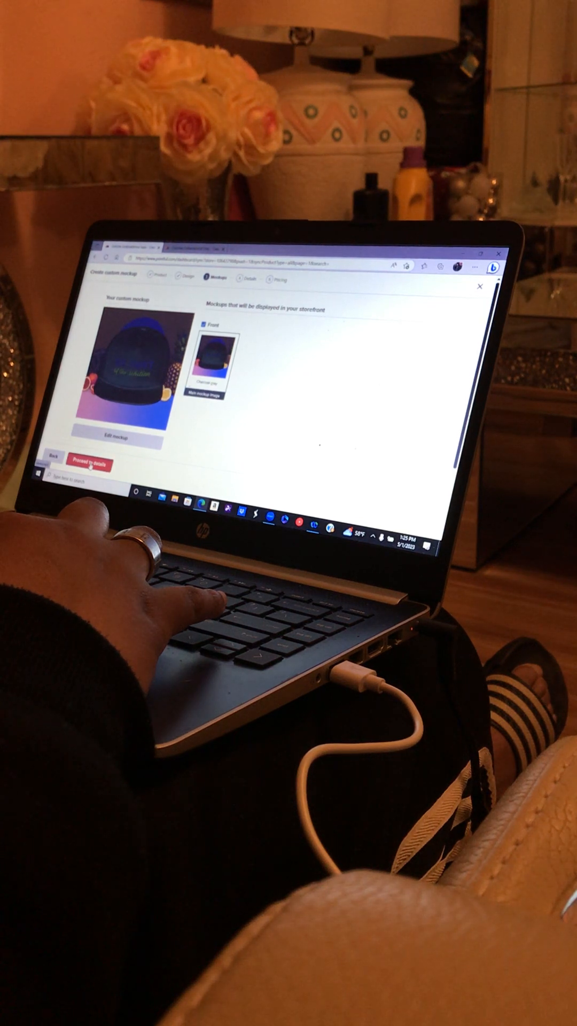
Advance through details and pricing and save the snapback hat to the store
click(93, 465)
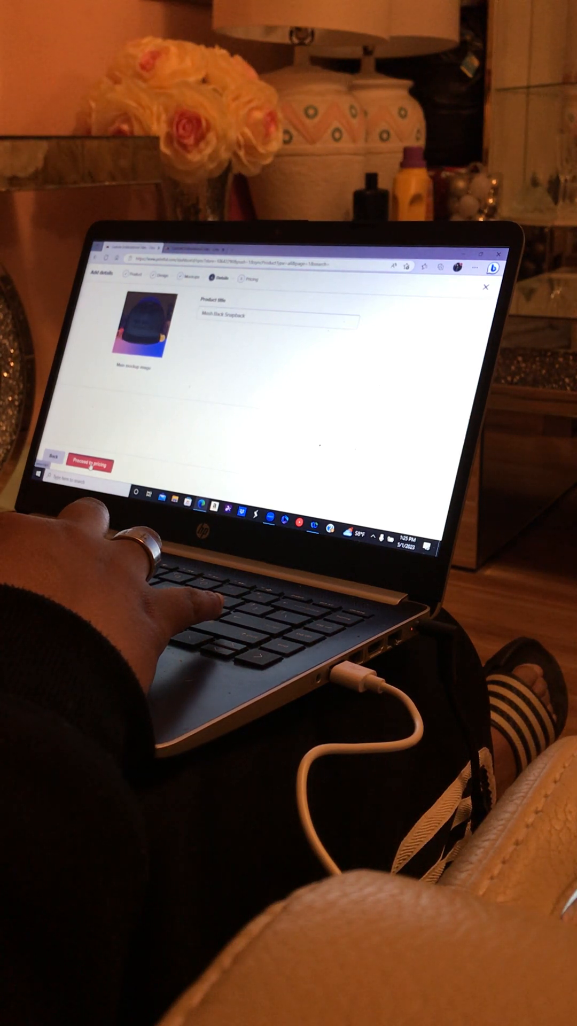
click(92, 466)
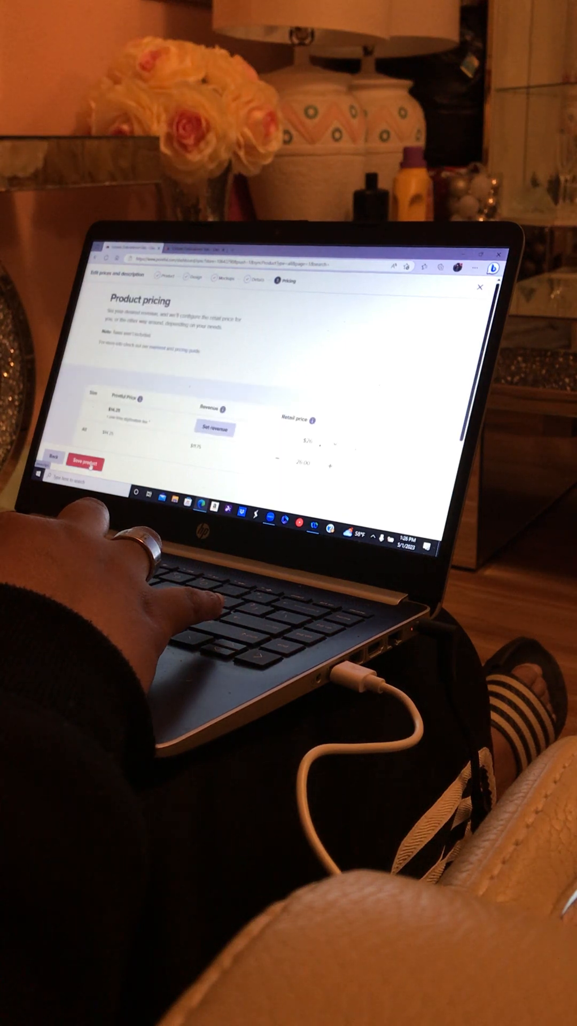
click(89, 461)
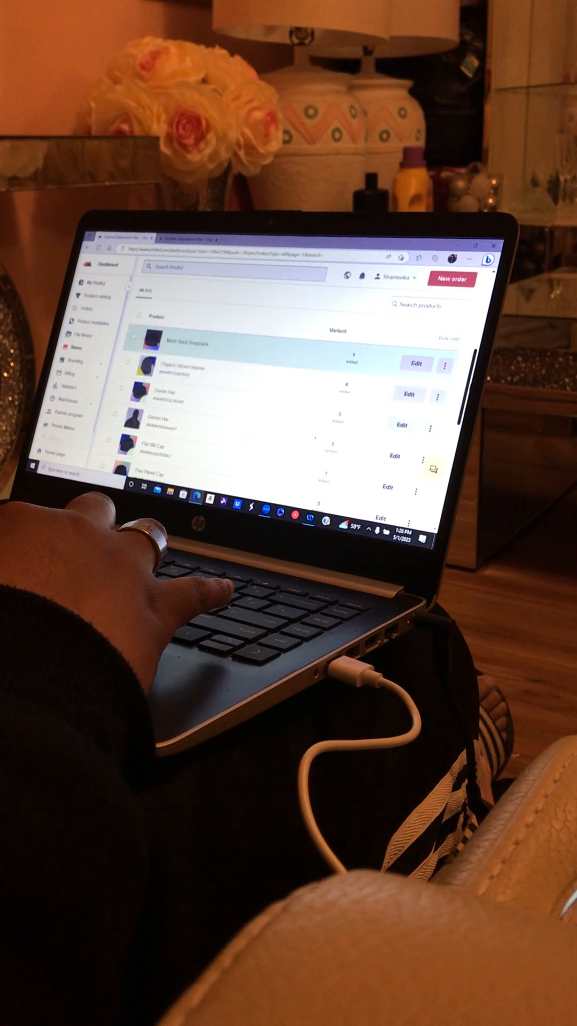
Return to the store page, wait out the unresponsive dialog, and reach Add product
scroll(down, 3)
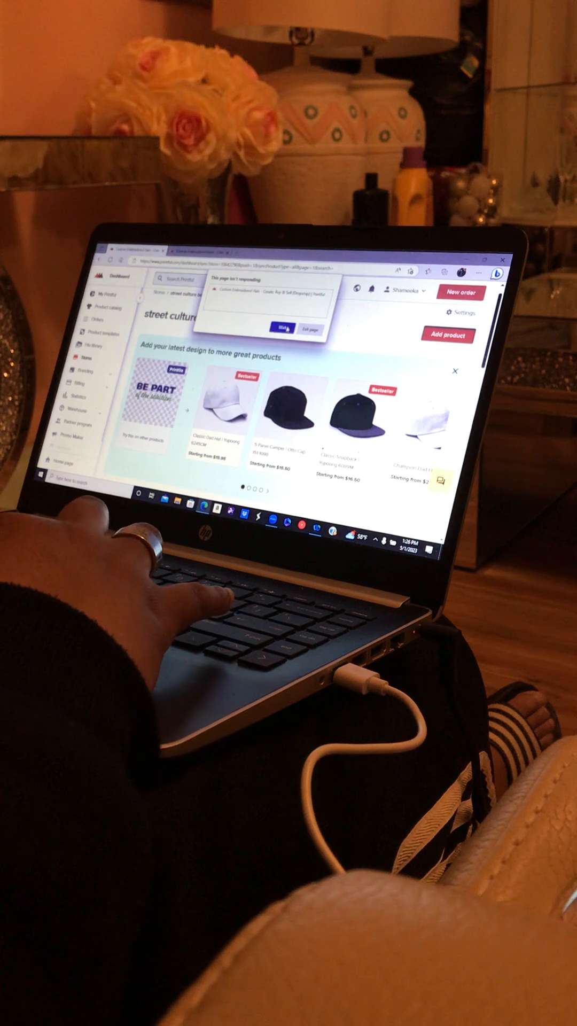
click(280, 329)
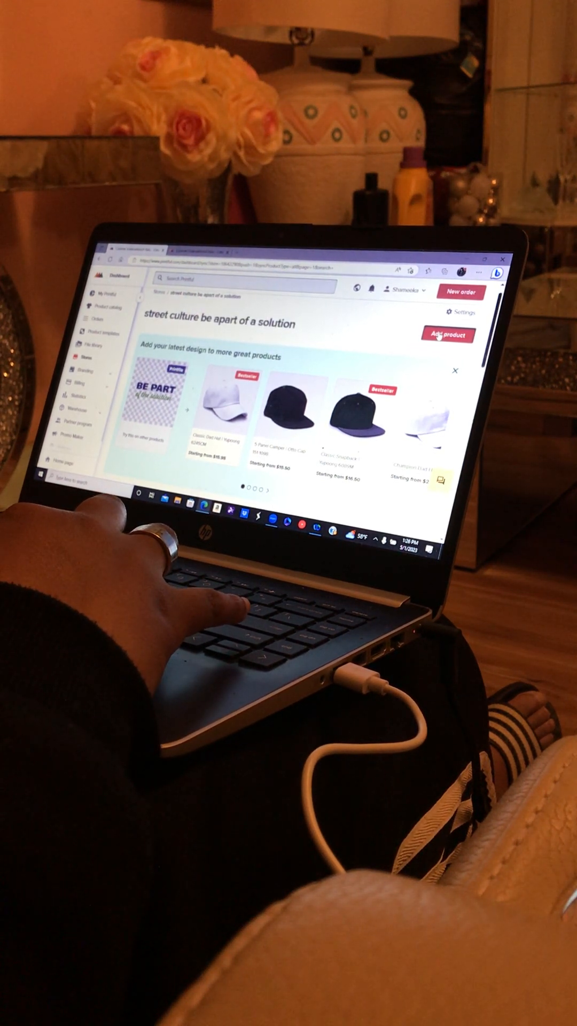
scroll(down, 3)
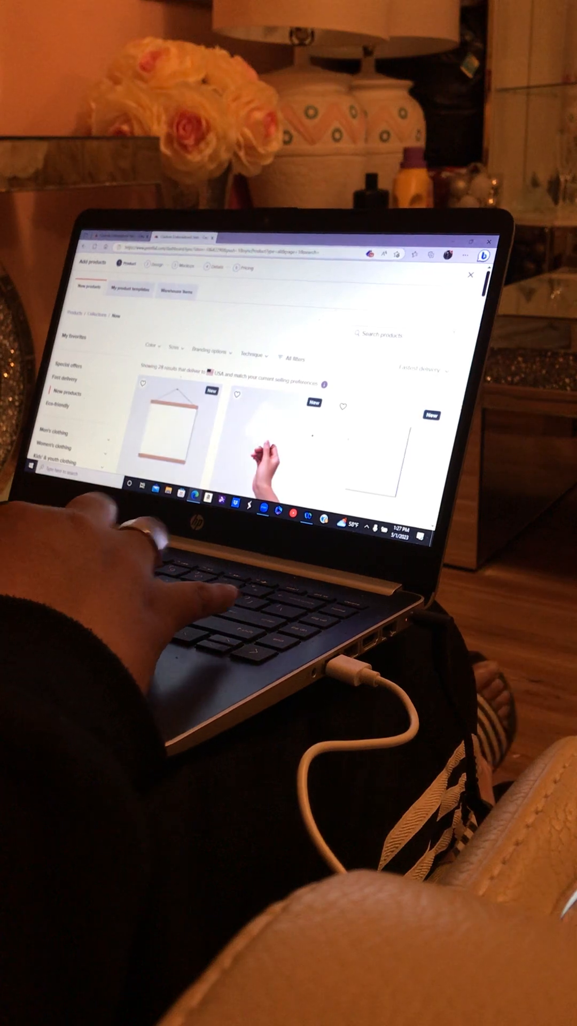
Expand Hats in the catalog sidebar and show the hat products, waiting through the unresponsive dialog
scroll(down, 3)
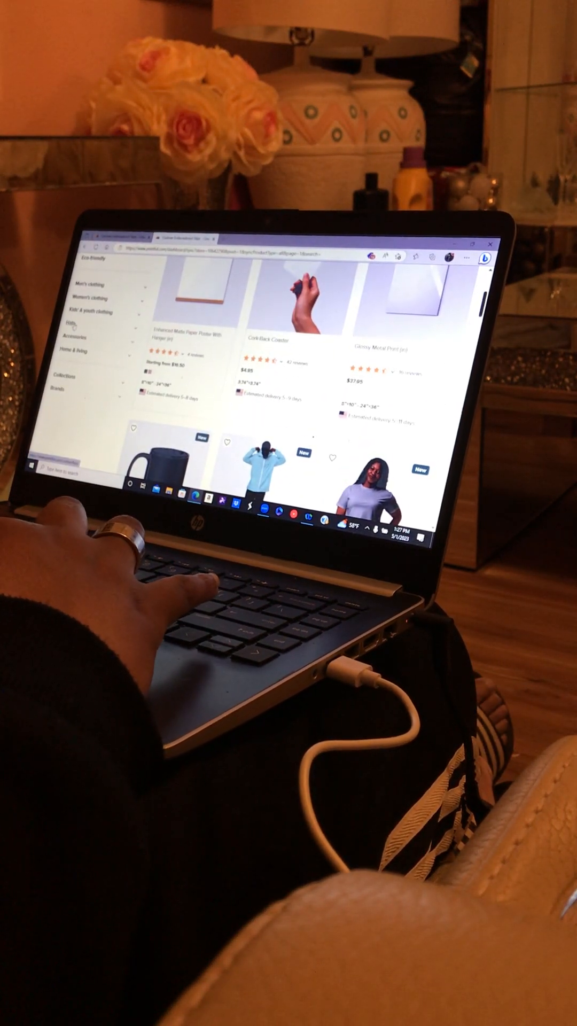
click(78, 322)
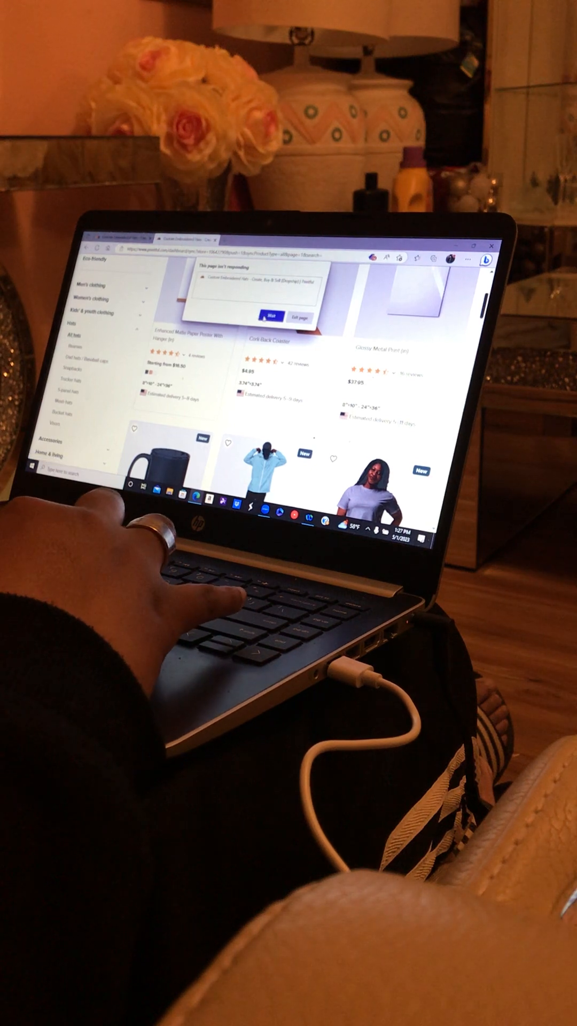
click(267, 317)
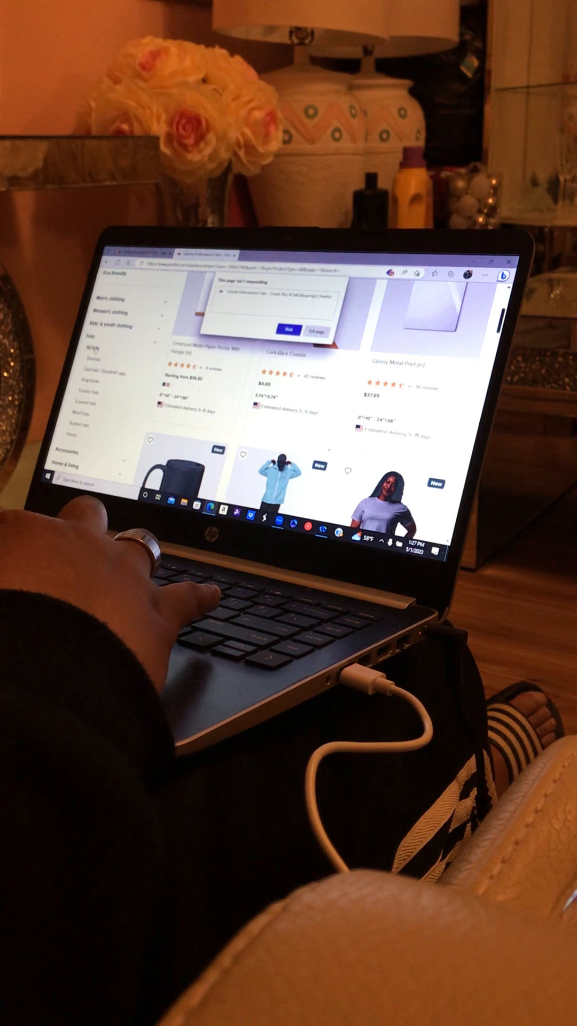
click(290, 329)
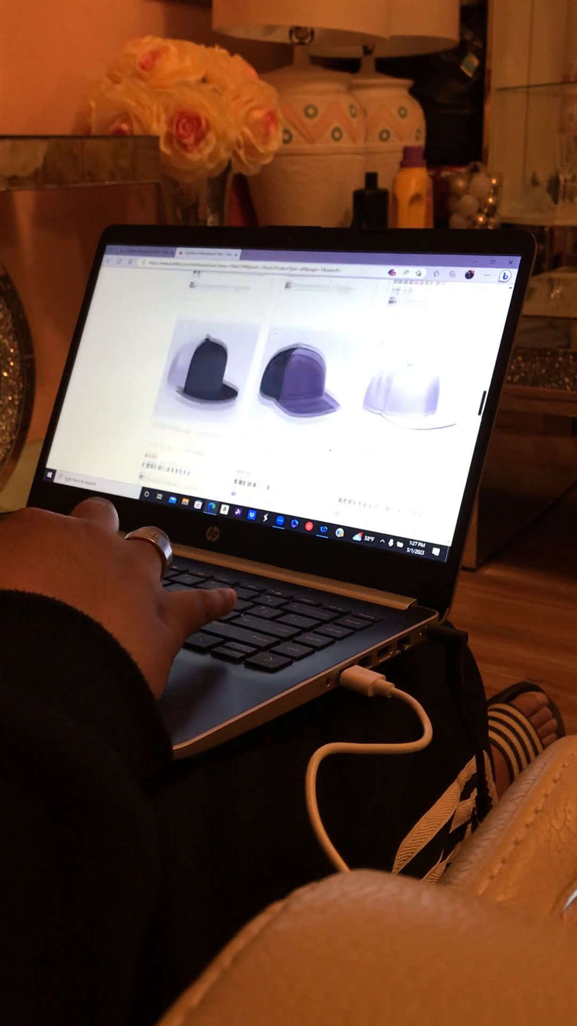
Scroll the hats list toward the tie-dye dad hat
scroll(down, 3)
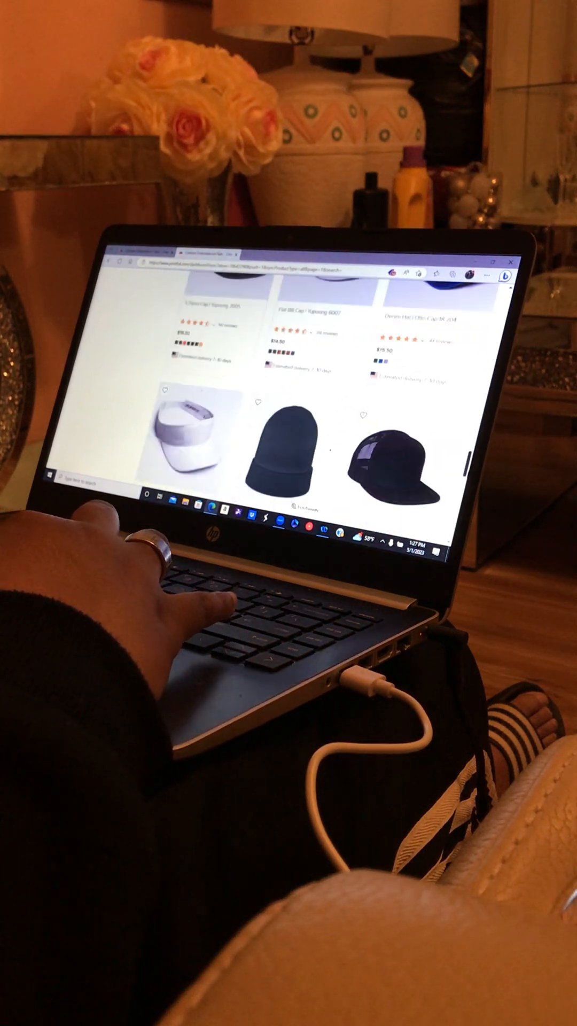
scroll(down, 3)
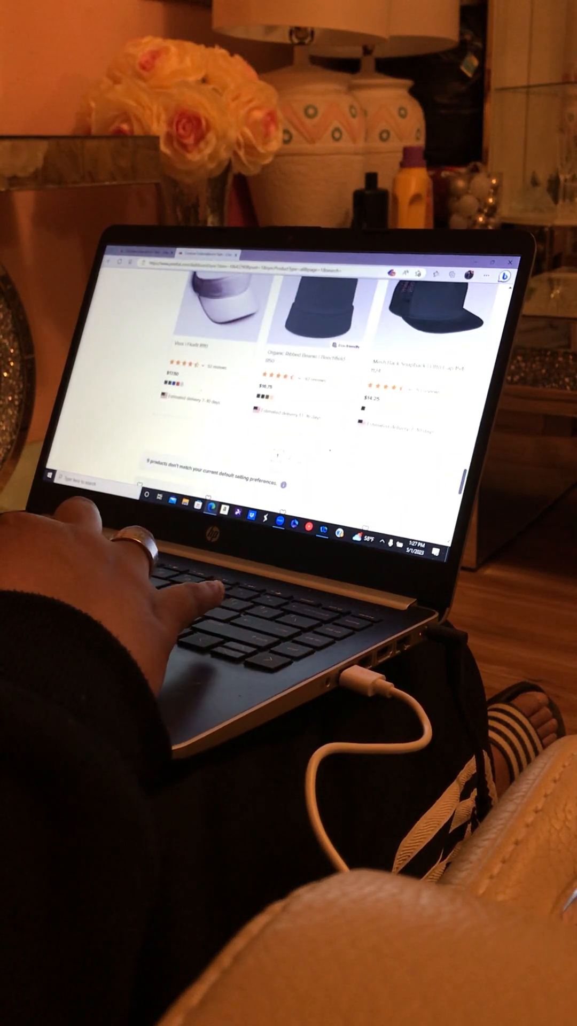
scroll(down, 3)
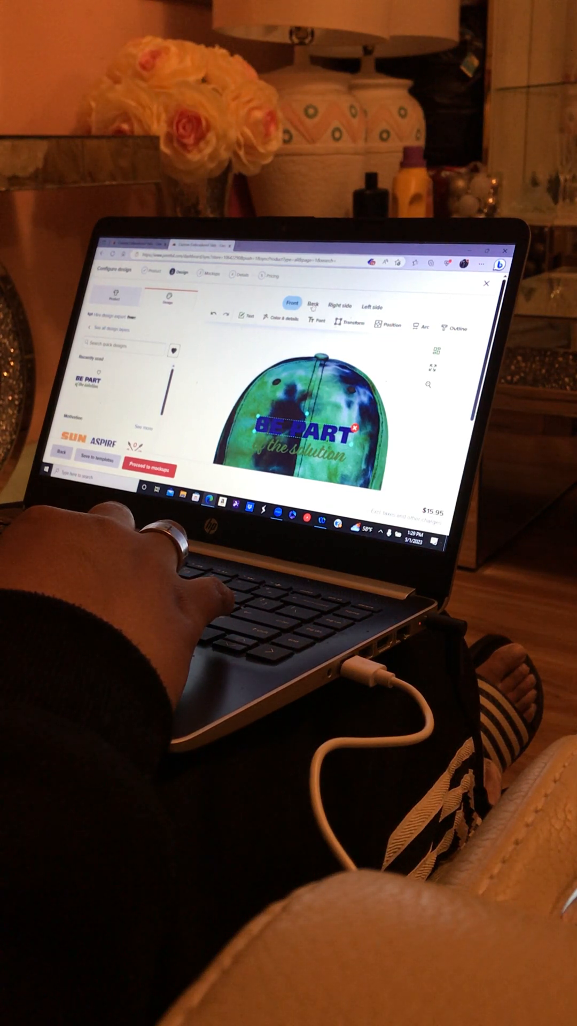
Upload the 'BE PART of the solution' embroidery design to the hat's back with thread colours set
click(311, 302)
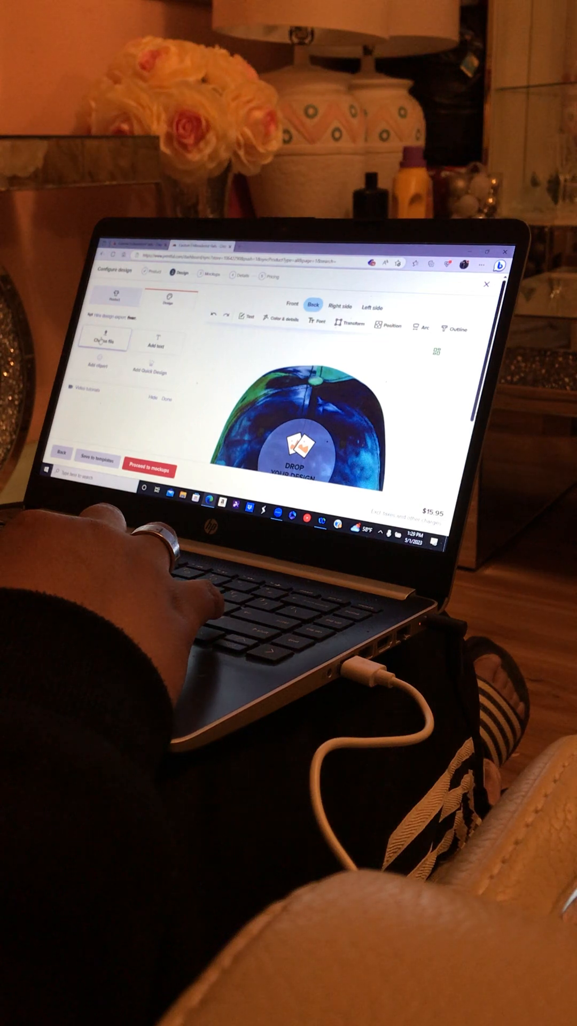
click(152, 472)
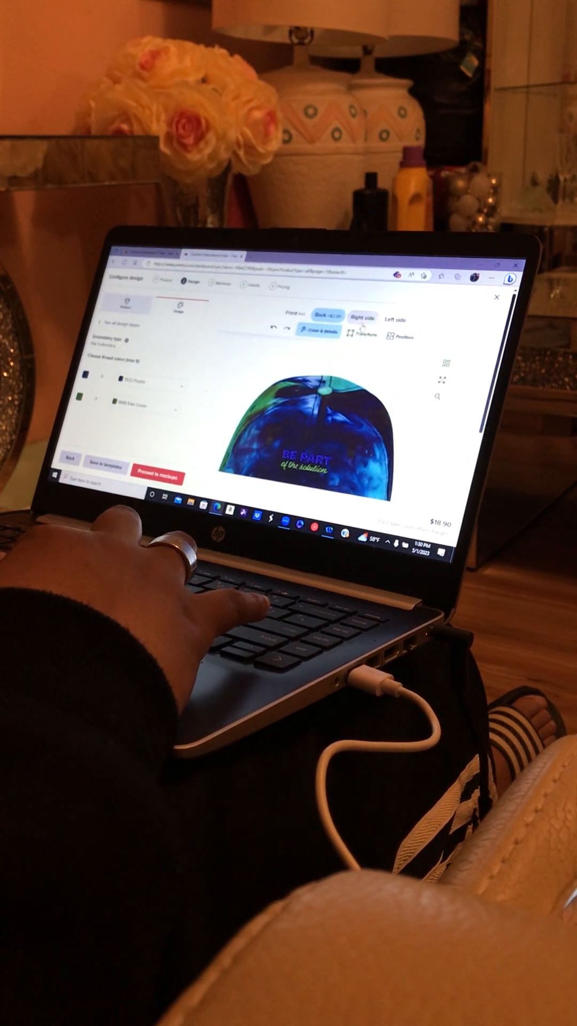
Start adding text on the hat's right side; the browser reports the page isn't responding
click(364, 318)
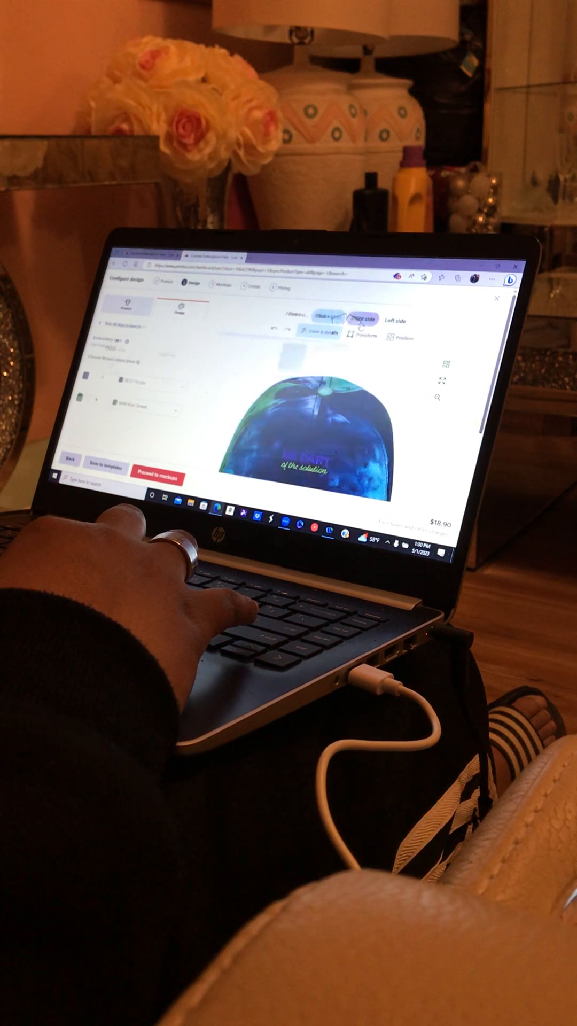
click(362, 321)
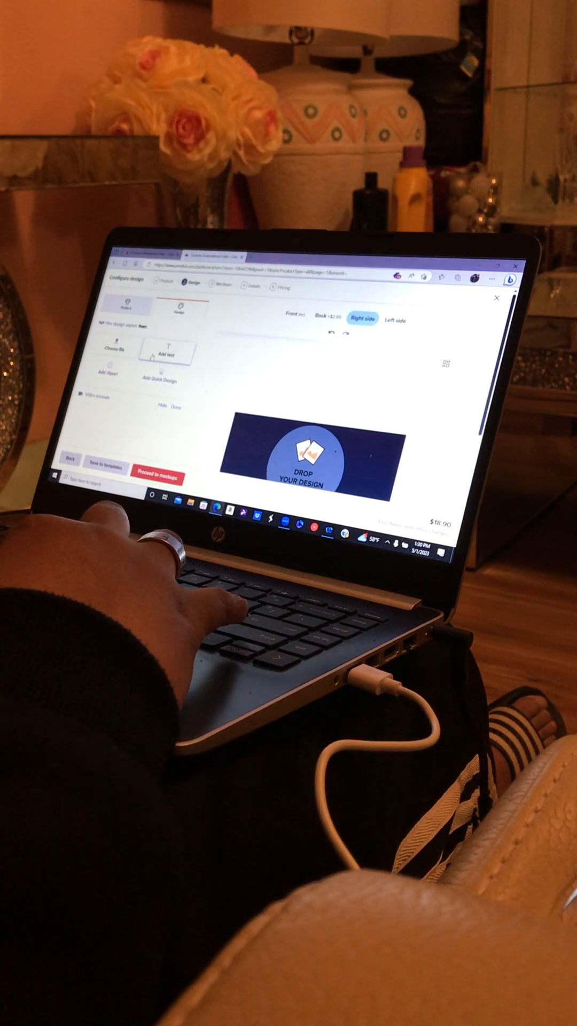
click(168, 352)
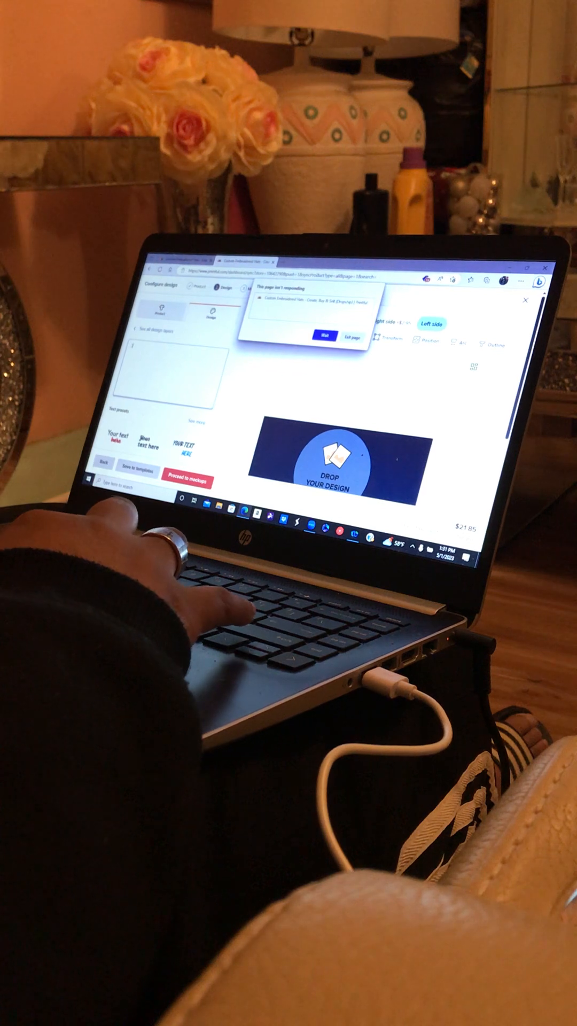
Wait for the page to recover and proceed to the mockups step
click(325, 335)
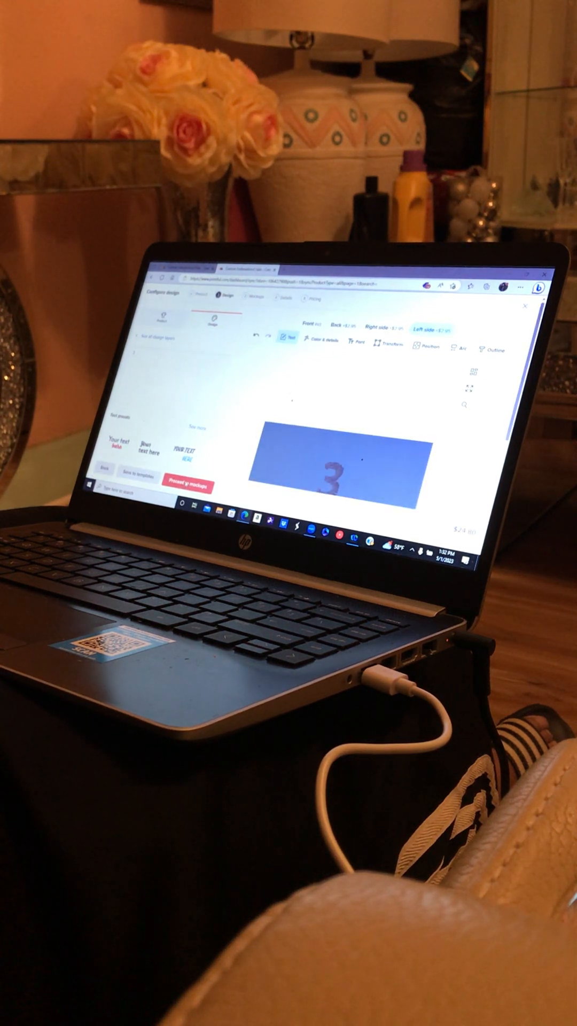
click(195, 491)
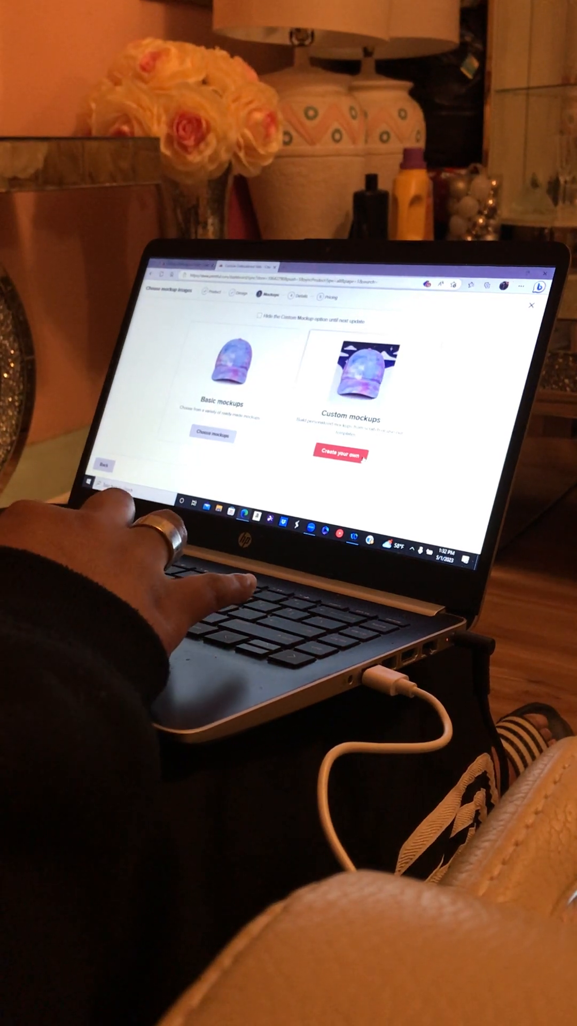
Create custom mockups of the tie-dye hat with a chosen background scene and generate them
click(346, 457)
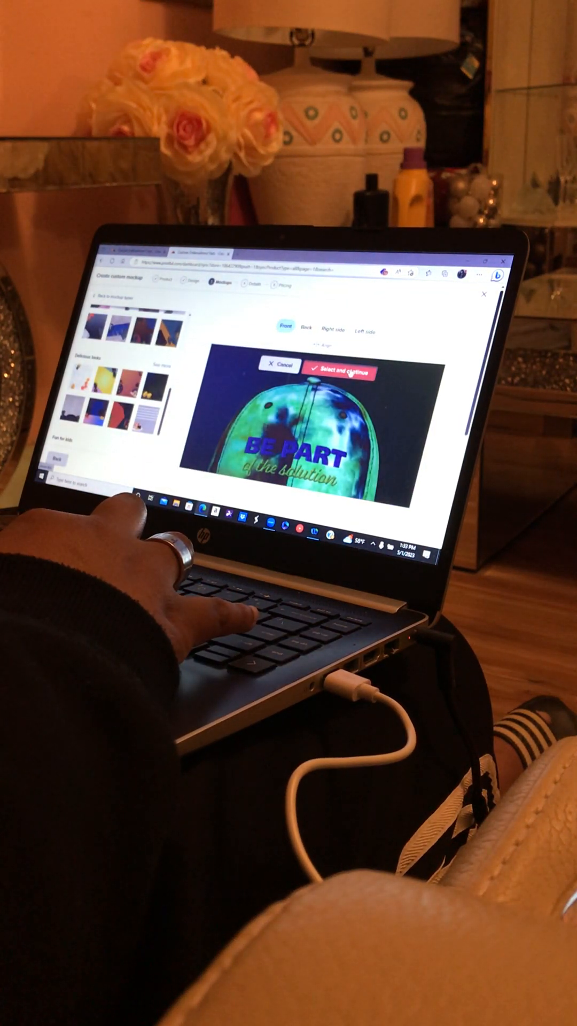
click(345, 375)
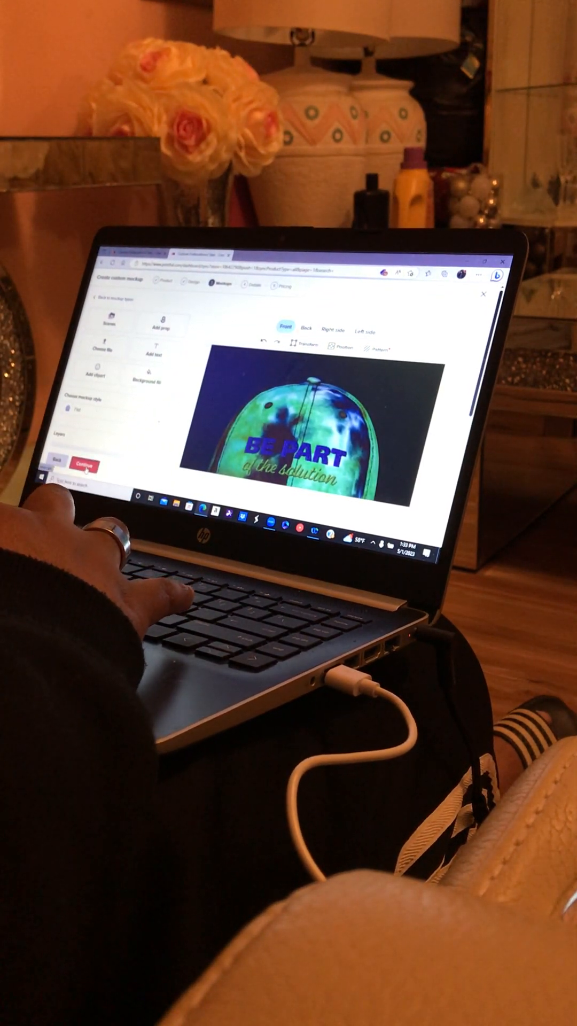
click(84, 465)
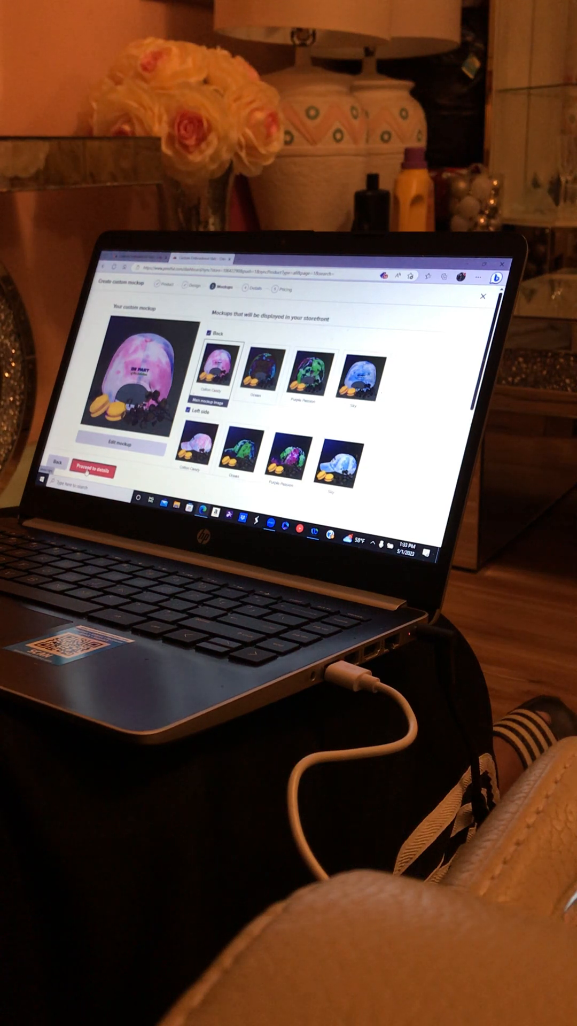
Advance through product details and pricing, review the retail price, and save the hat to the store
click(97, 472)
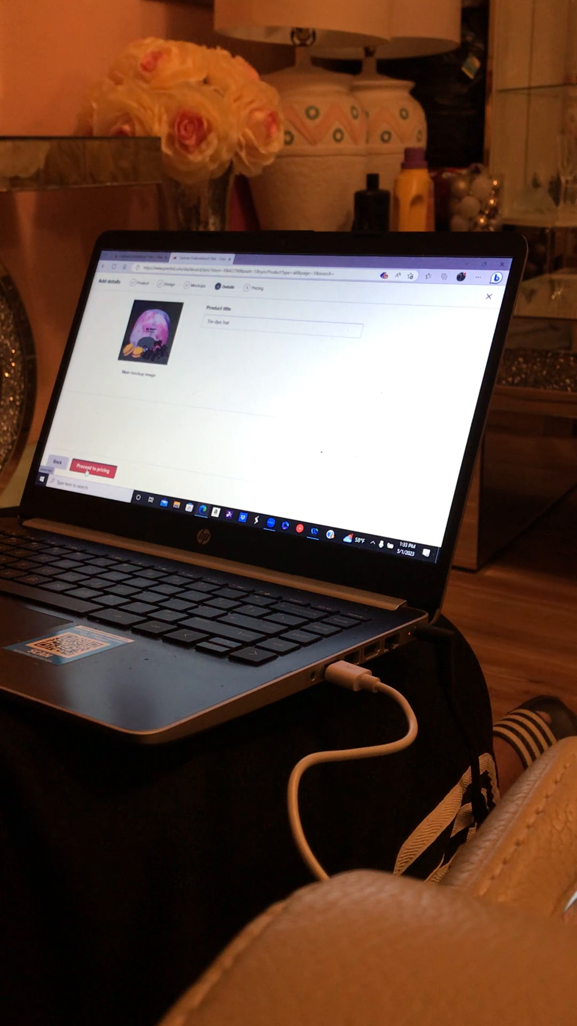
click(92, 472)
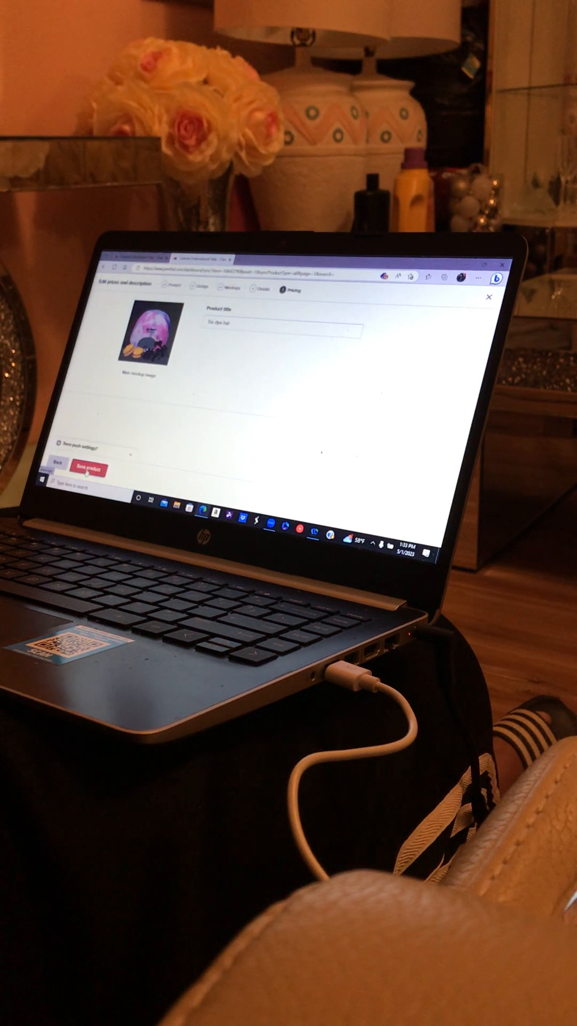
click(287, 290)
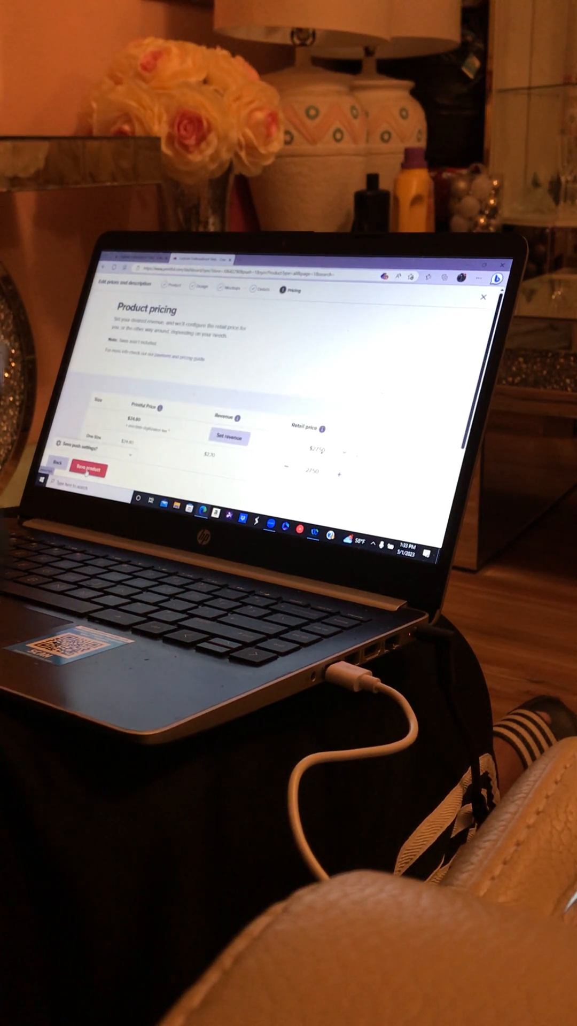
click(86, 470)
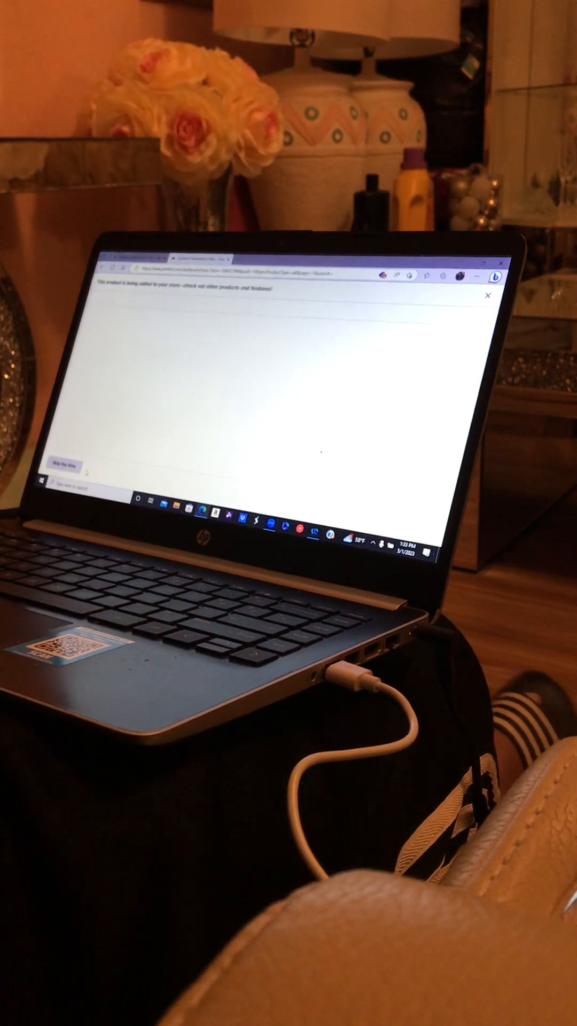